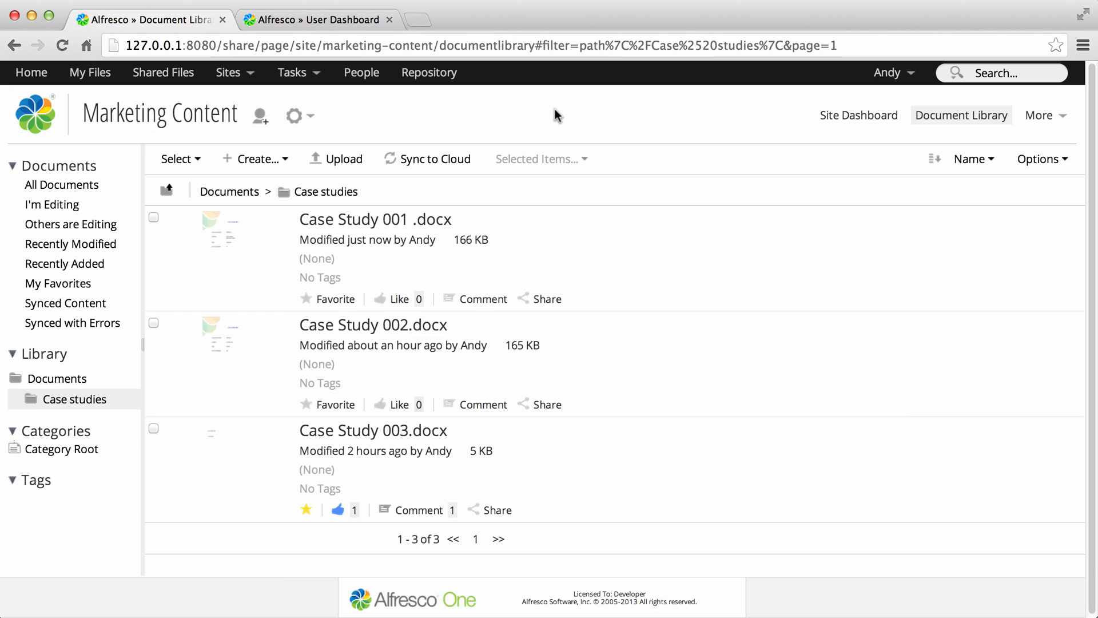
pyautogui.moveTo(748, 257)
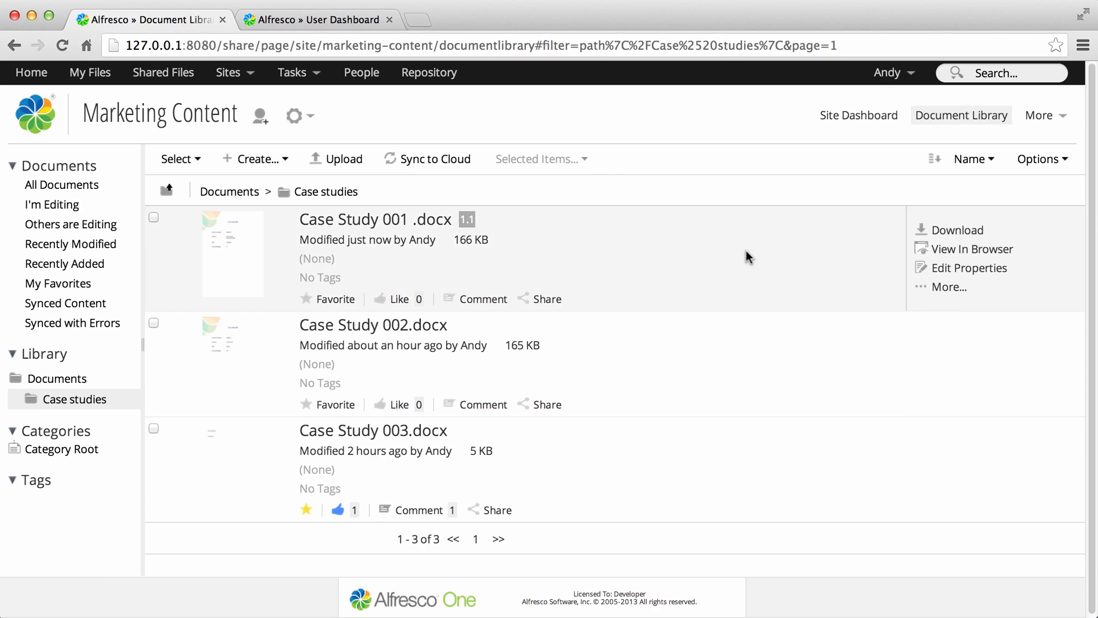
# Begin a new workflow on Case Study 001 .docx from its More actions
pyautogui.click(947, 286)
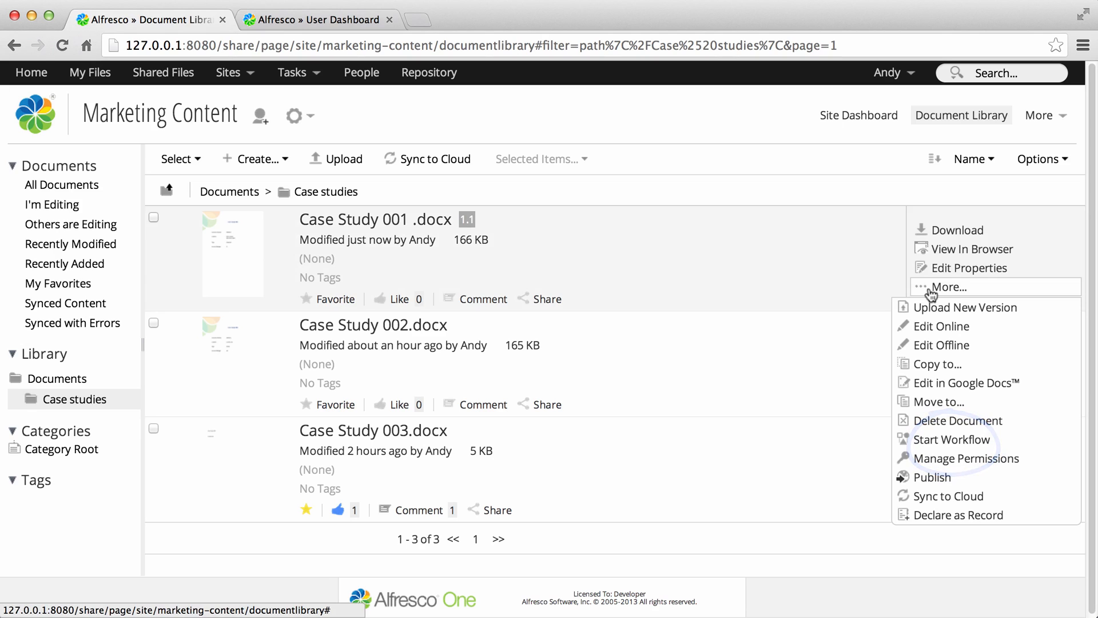
pyautogui.click(953, 439)
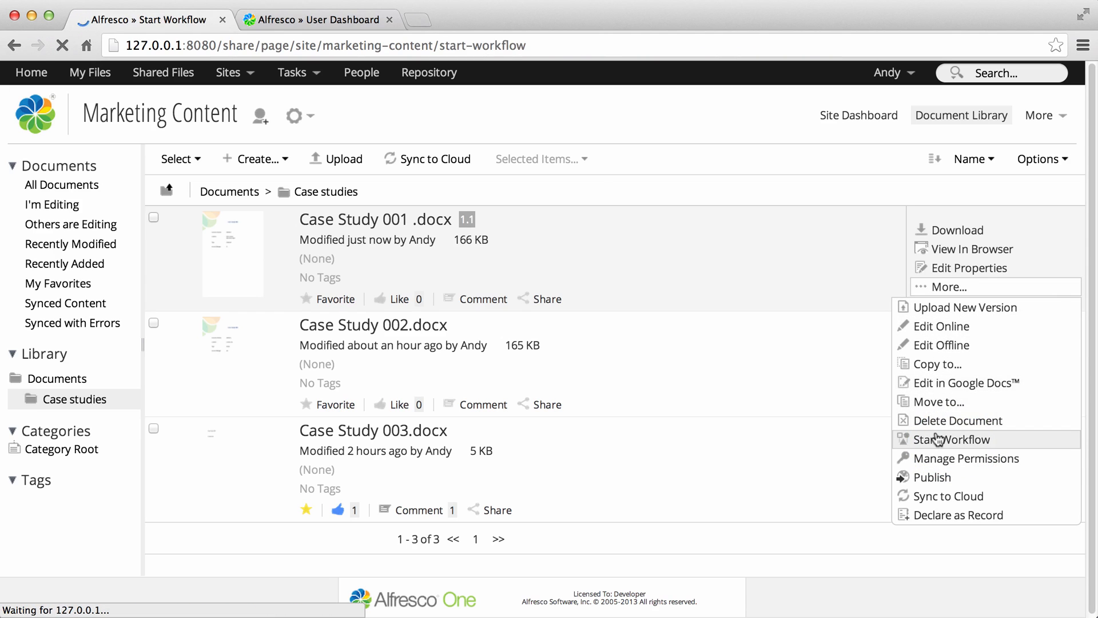
# Choose the Cloud Task or Review workflow with the message 'Please review urgently'
pyautogui.click(951, 440)
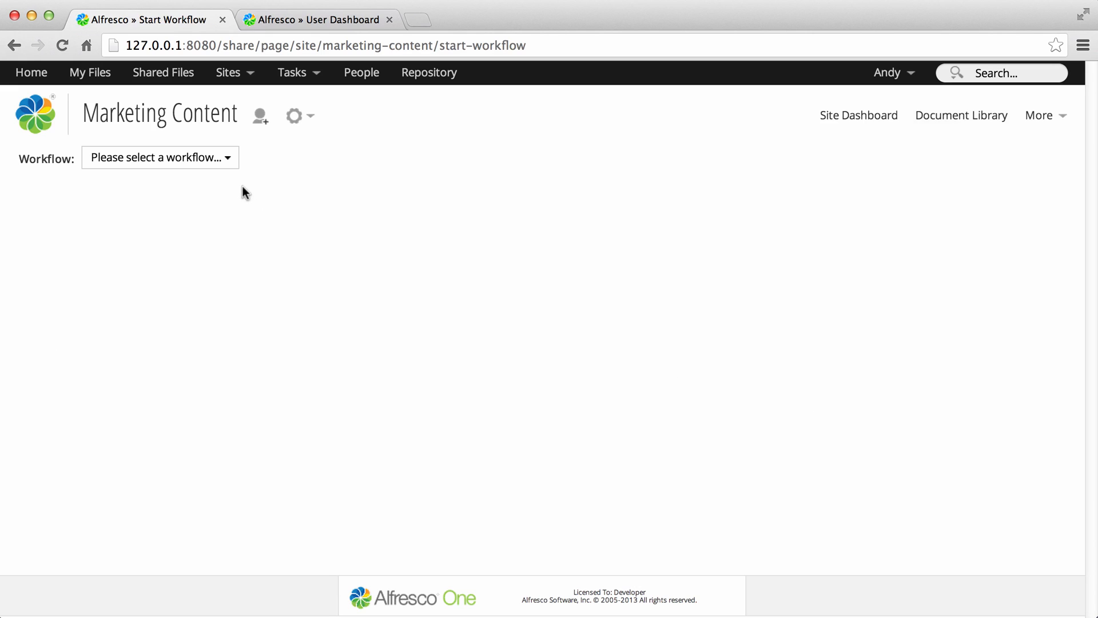
pyautogui.click(158, 156)
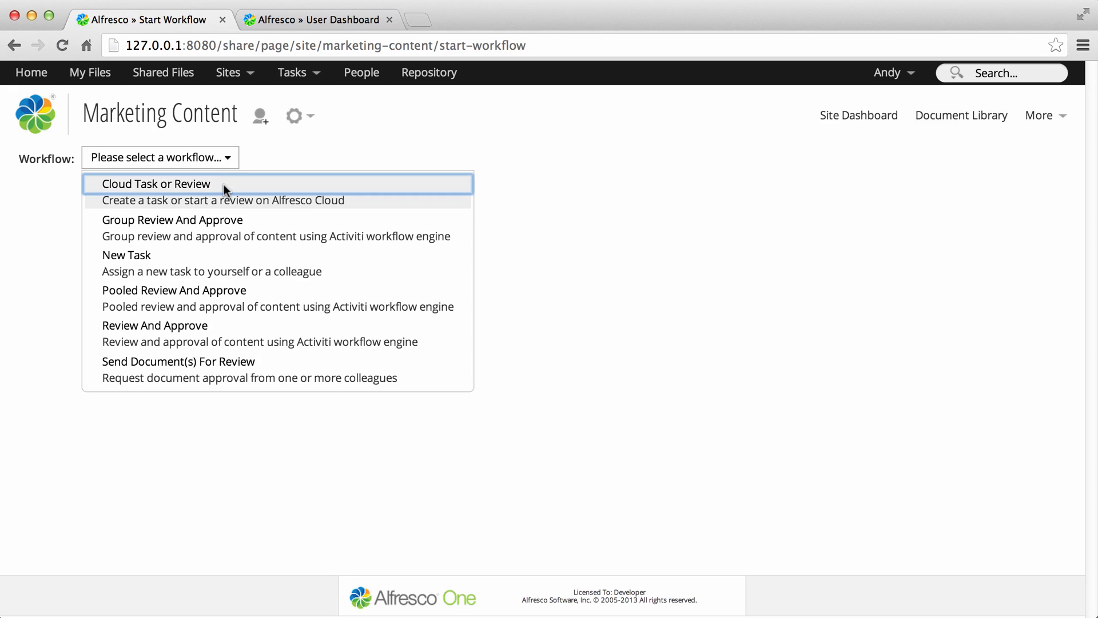
pyautogui.click(155, 183)
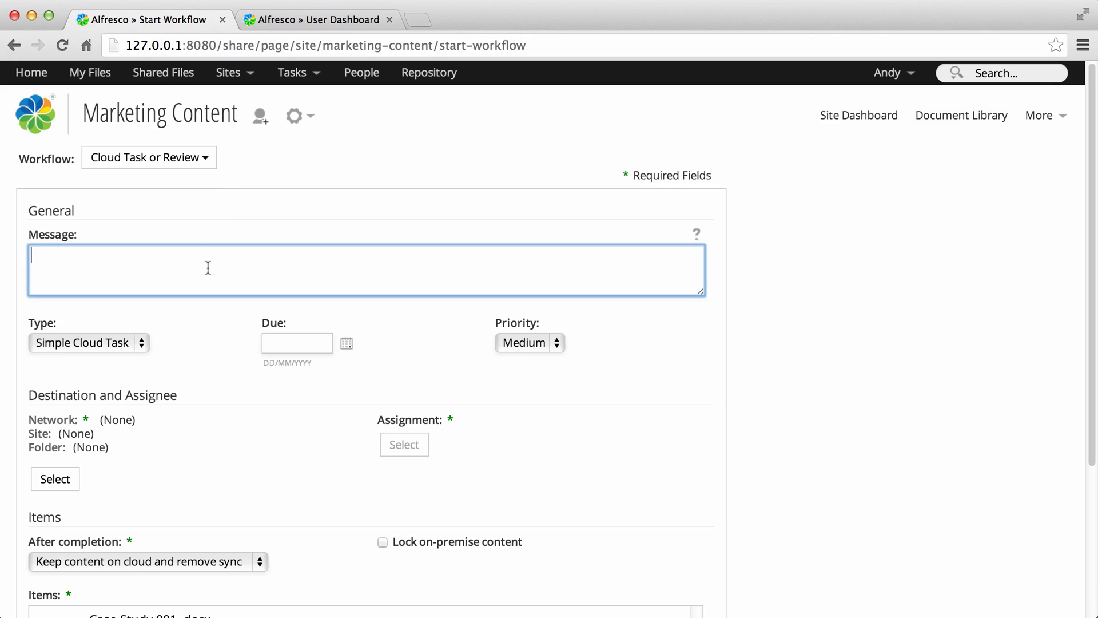
pyautogui.write('Please review')
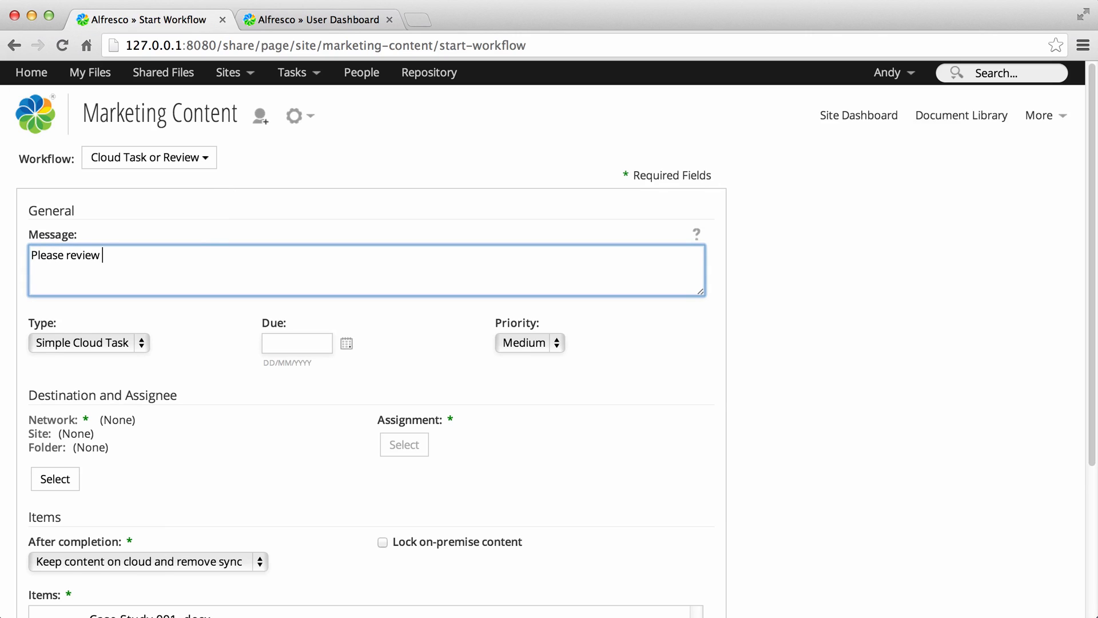
pyautogui.write('urgently')
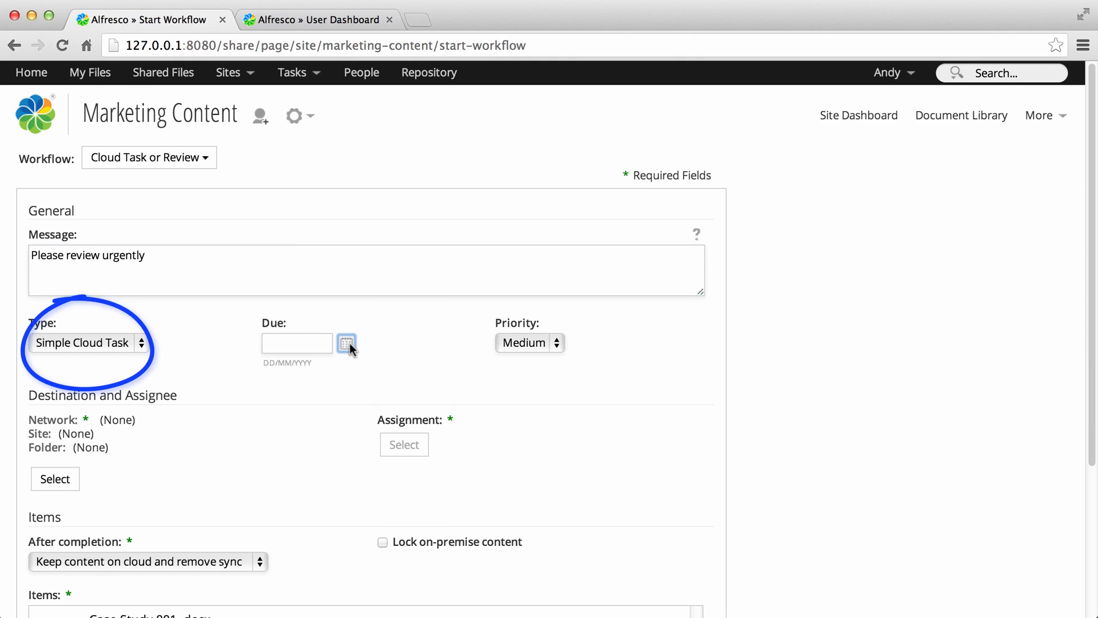
# Set the task's due date to 25 October 2013
pyautogui.click(346, 343)
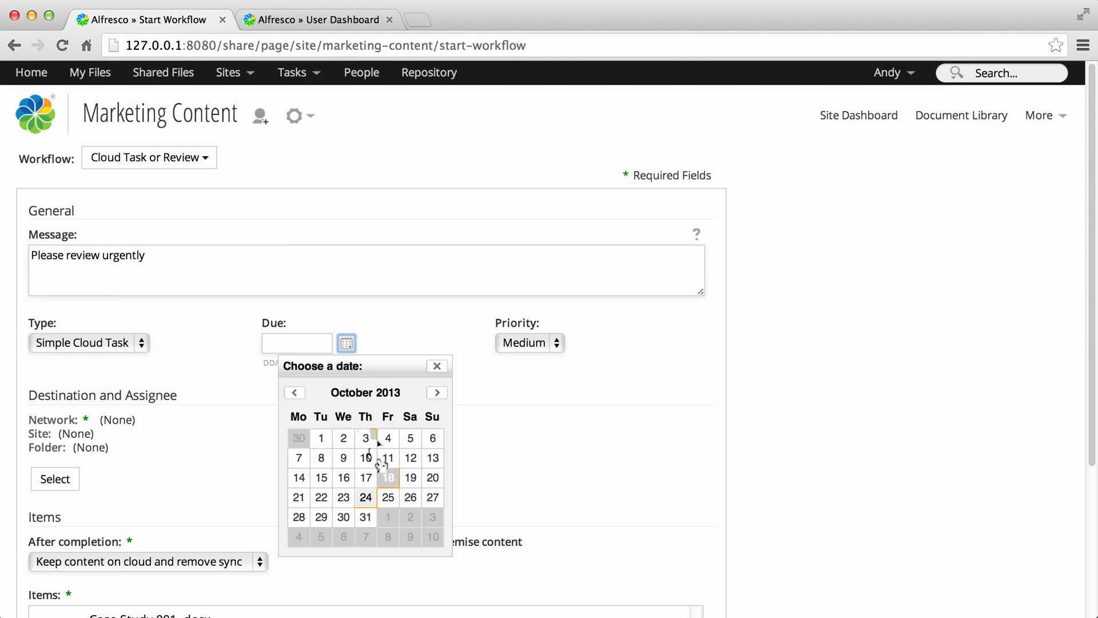
pyautogui.click(387, 497)
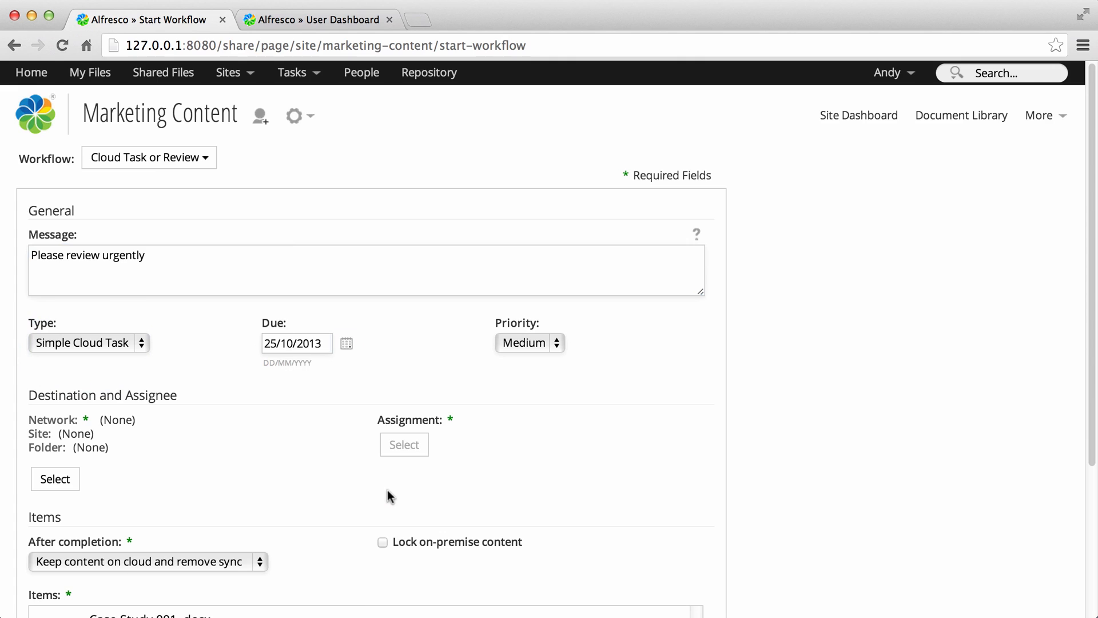
pyautogui.scroll(-3)
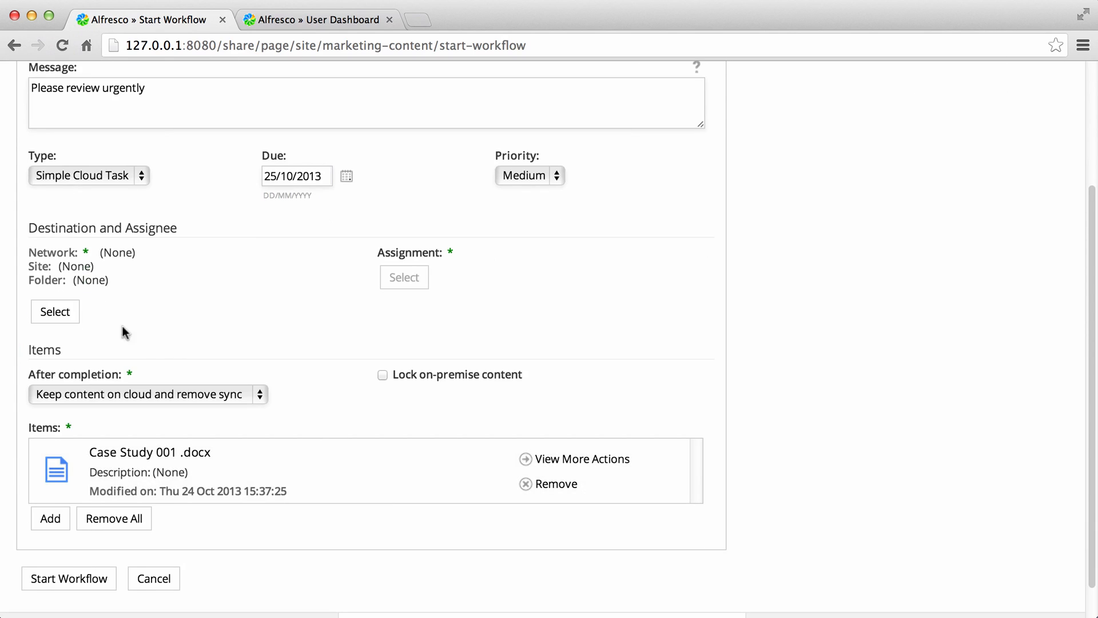
# Select network alfresco.com, site Case studies, folder Documents/Review as the cloud destination
pyautogui.click(55, 311)
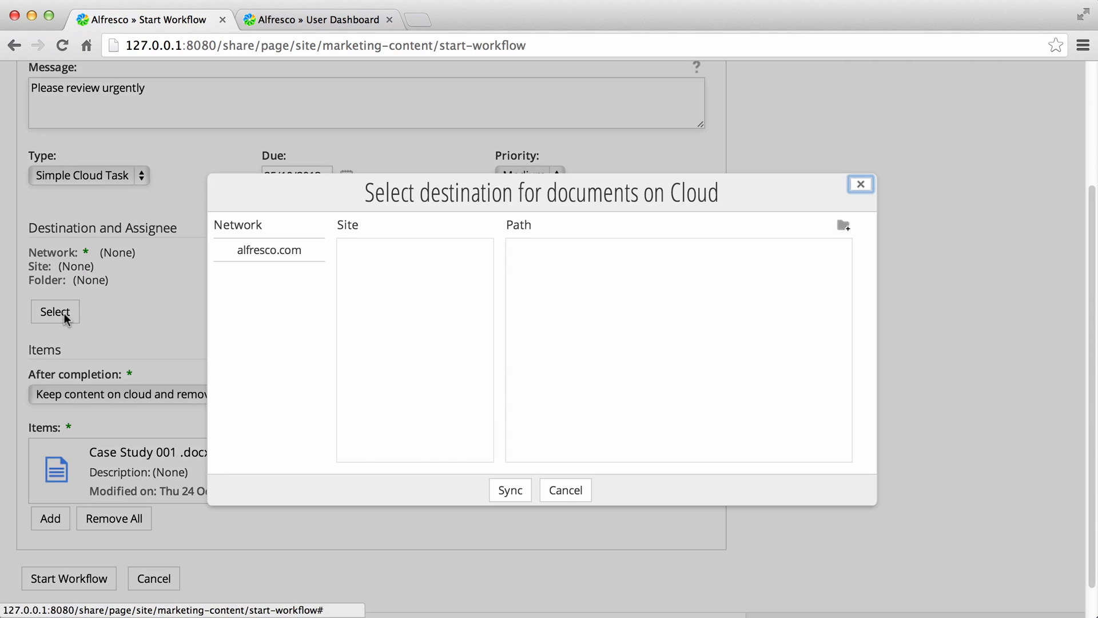
pyautogui.click(268, 251)
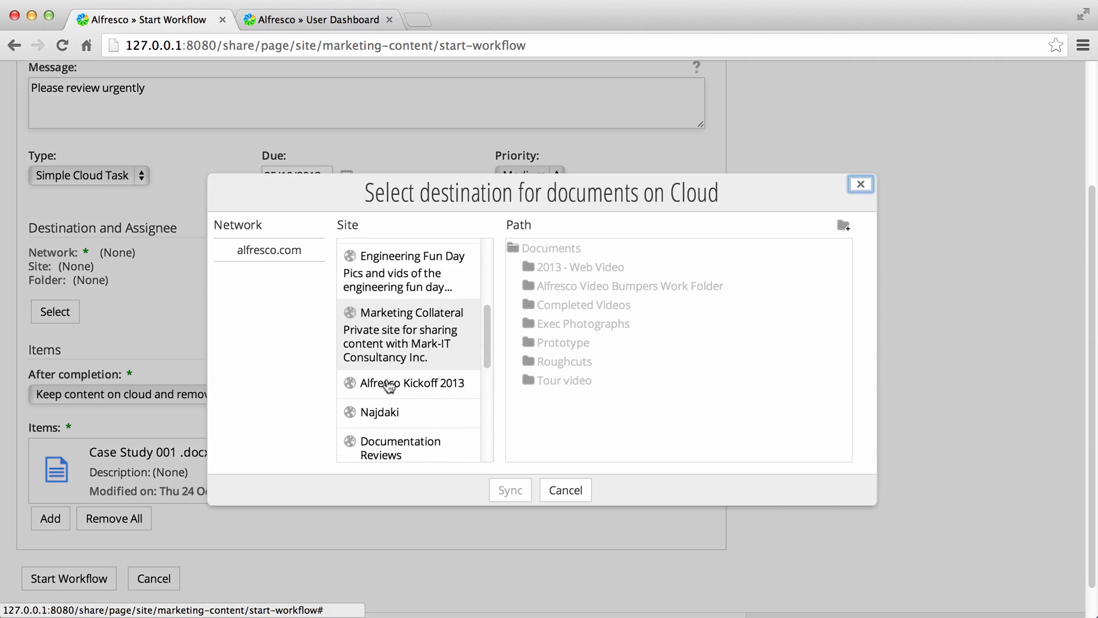
pyautogui.scroll(-3)
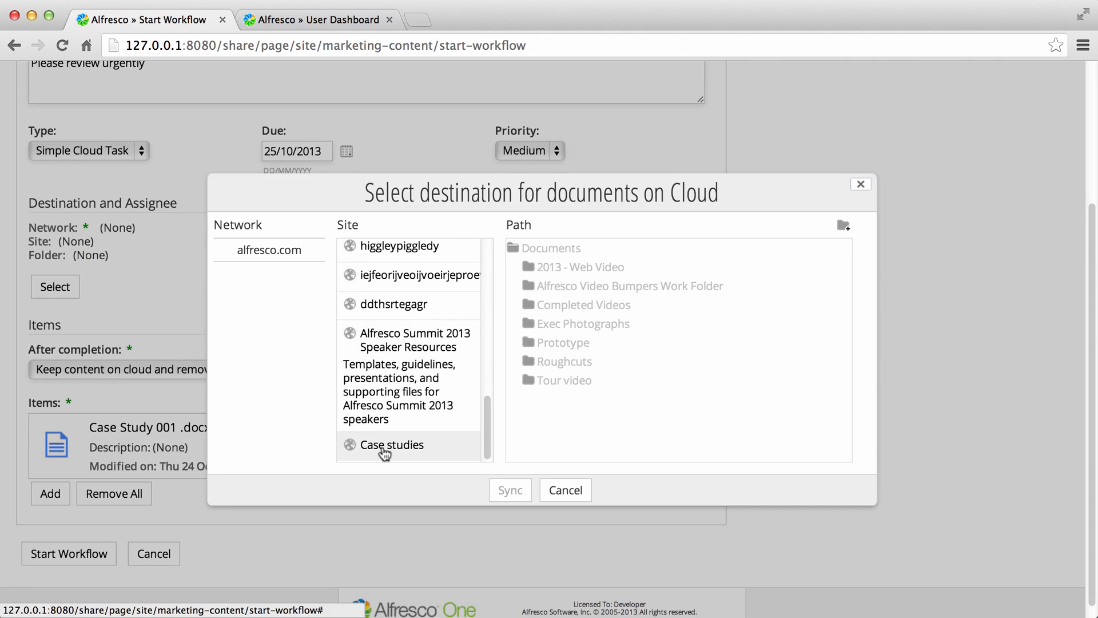
pyautogui.click(392, 444)
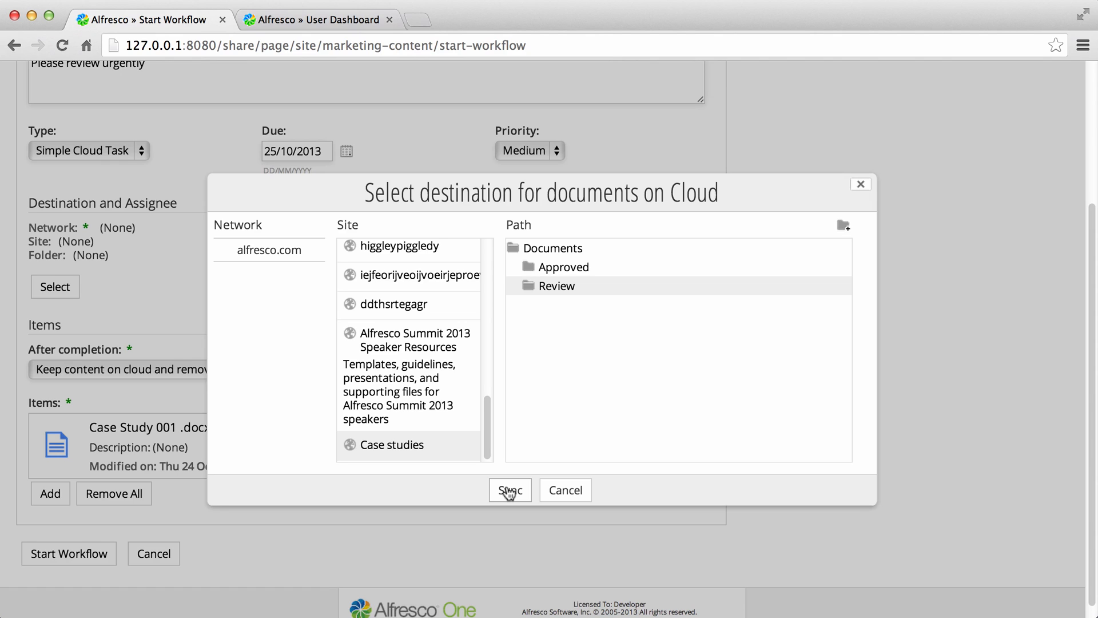
pyautogui.click(509, 489)
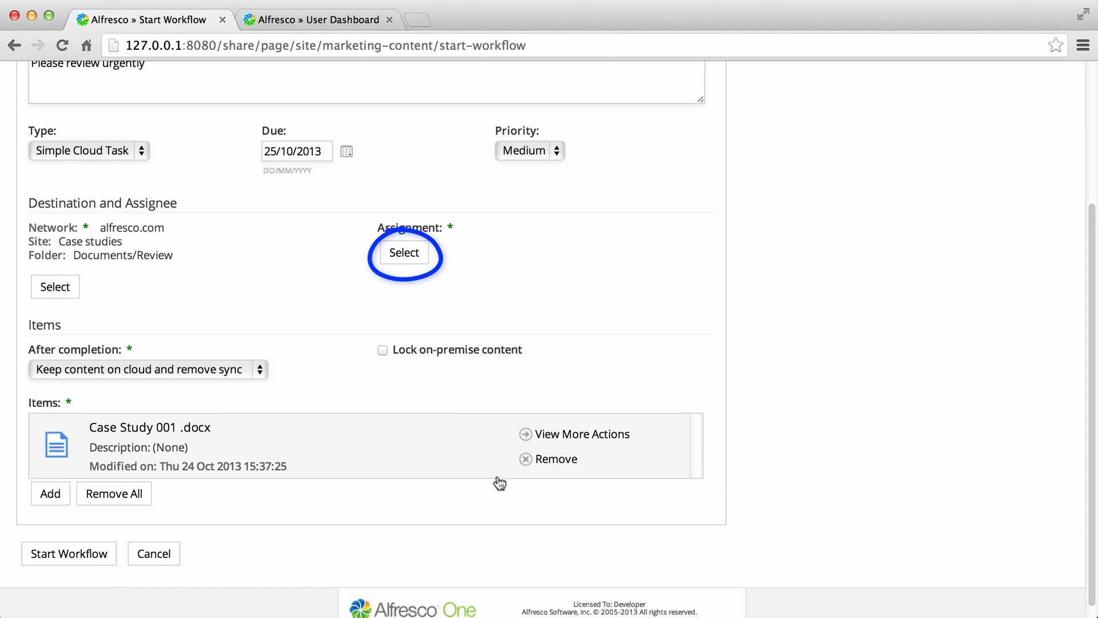
pyautogui.click(404, 251)
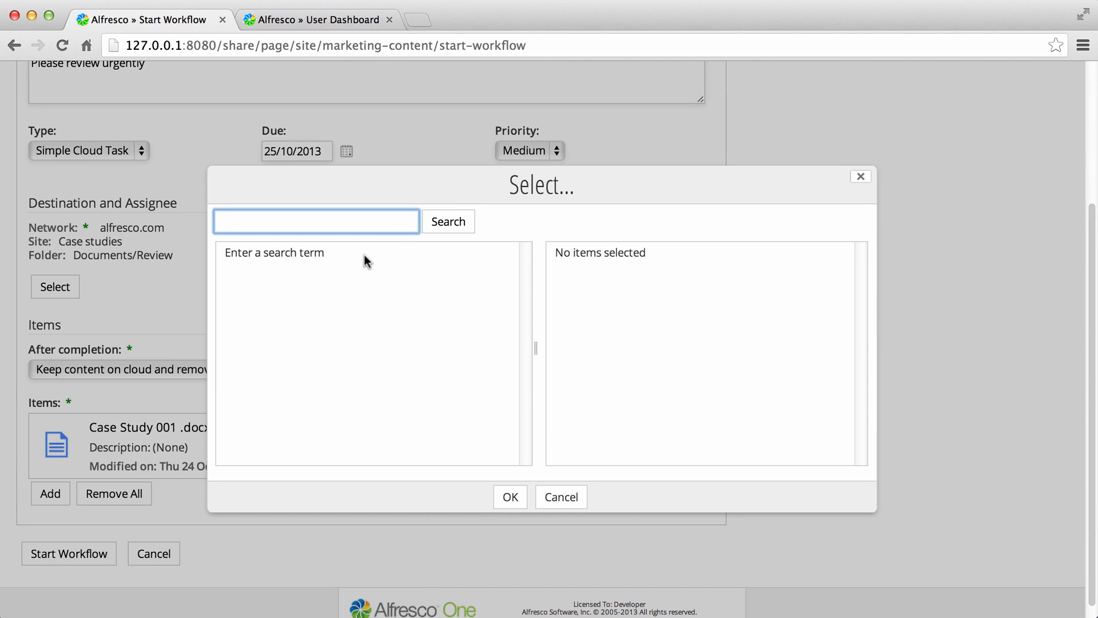
pyautogui.write('andy')
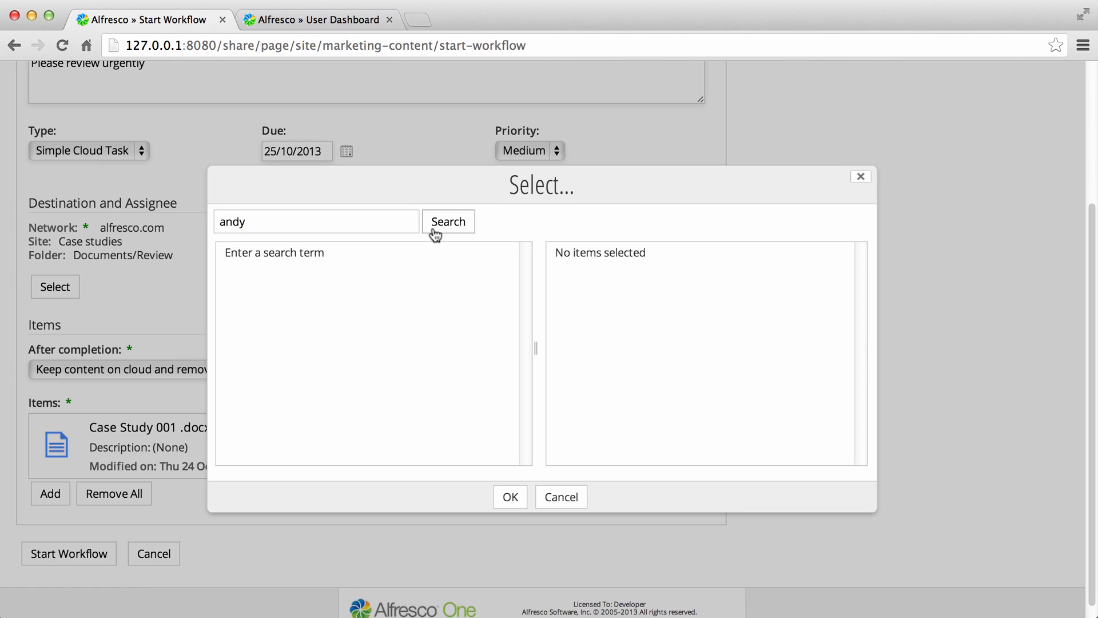
pyautogui.click(447, 220)
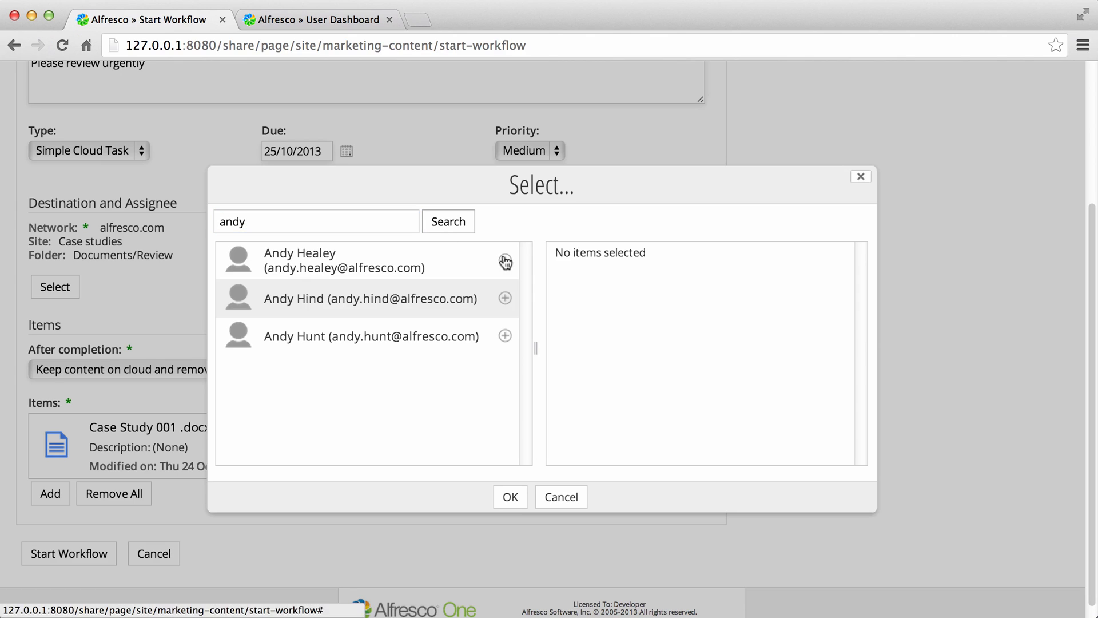
pyautogui.click(504, 261)
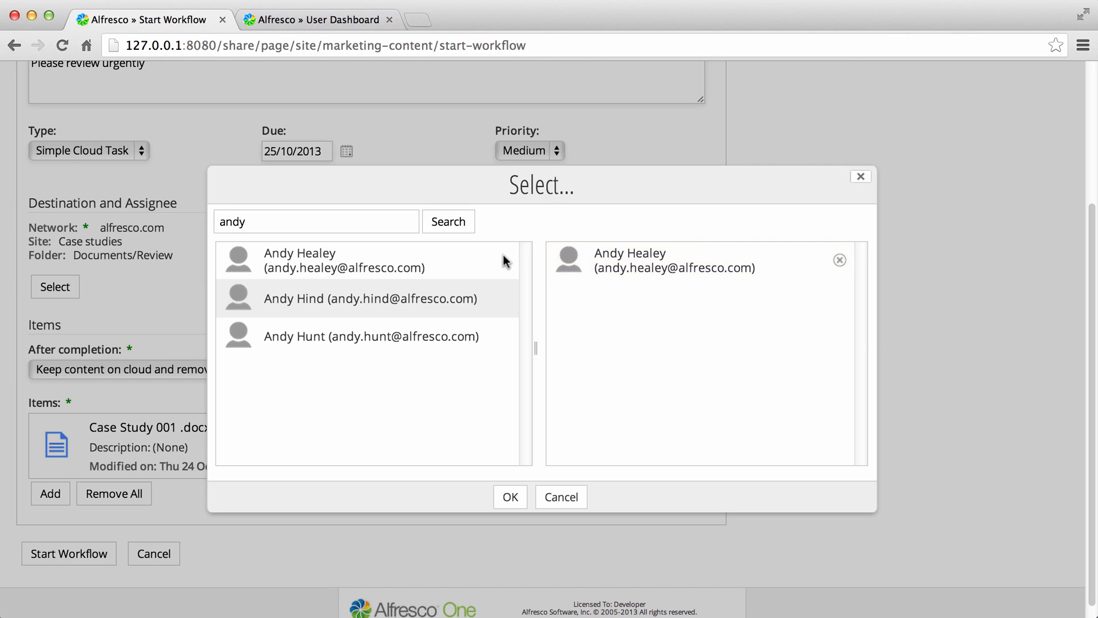
pyautogui.click(510, 496)
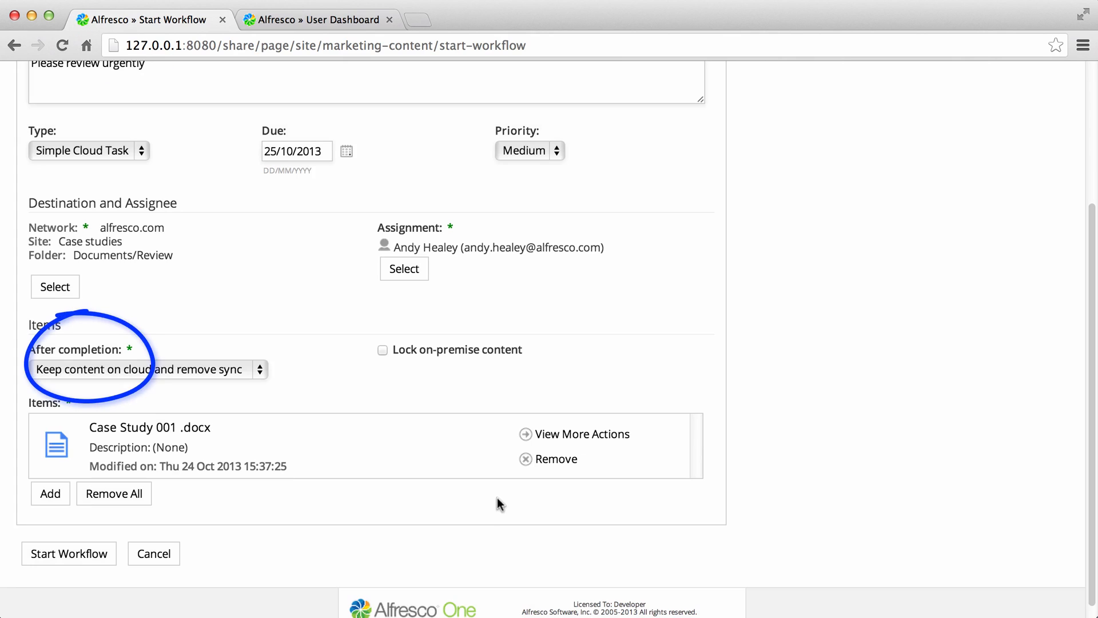
# Start the workflow with 'Delete content on cloud and remove sync' after completion and on-premise content locked
pyautogui.click(148, 369)
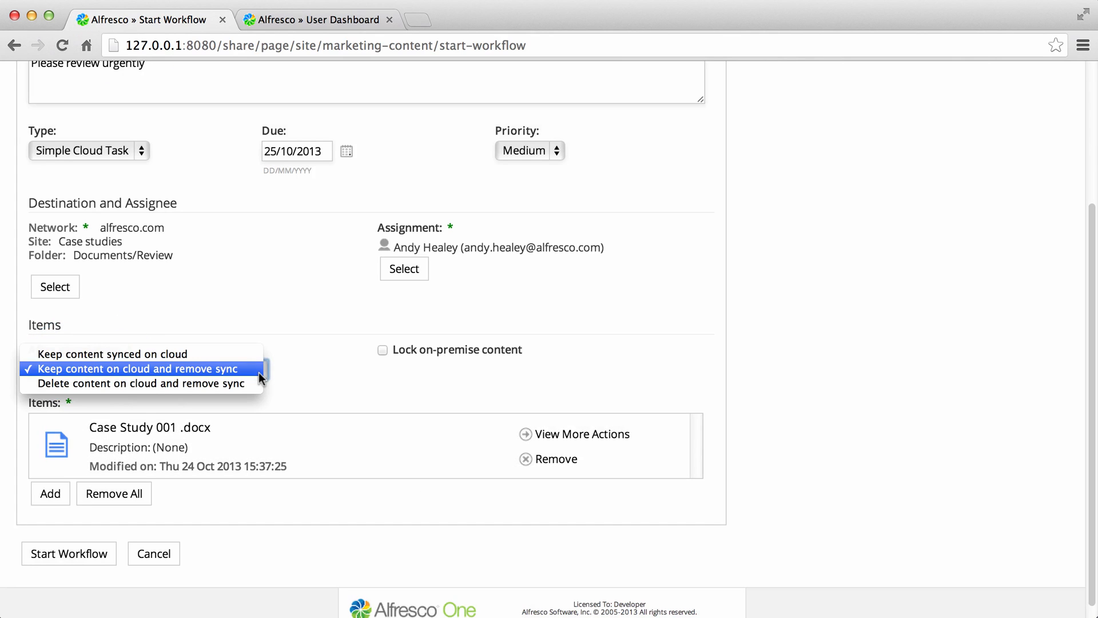
pyautogui.click(140, 383)
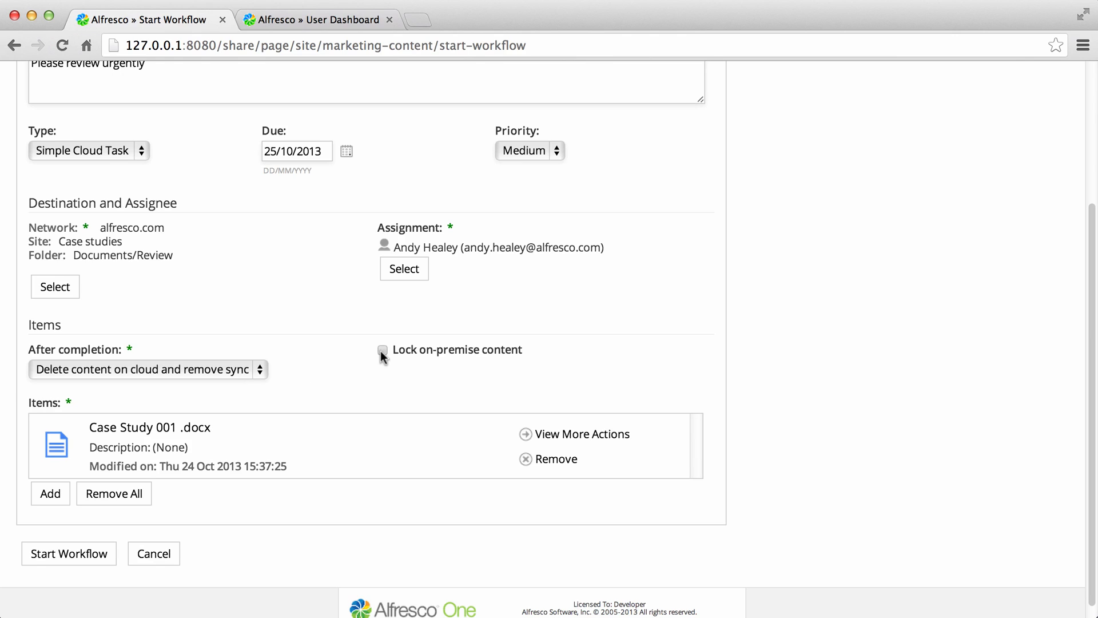
pyautogui.click(383, 350)
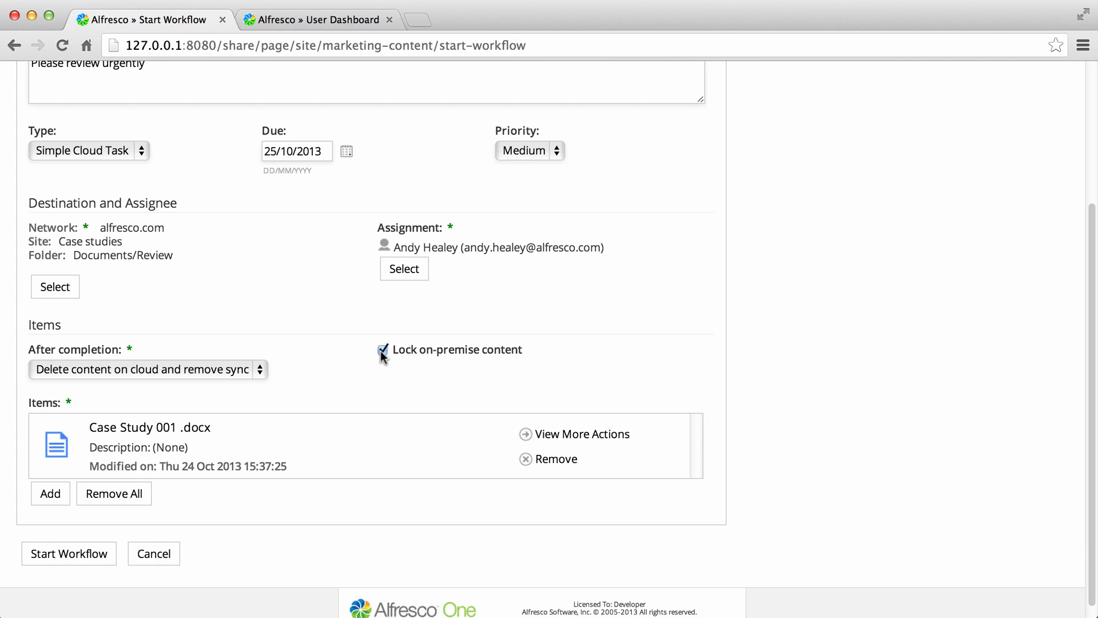
pyautogui.moveTo(362, 364)
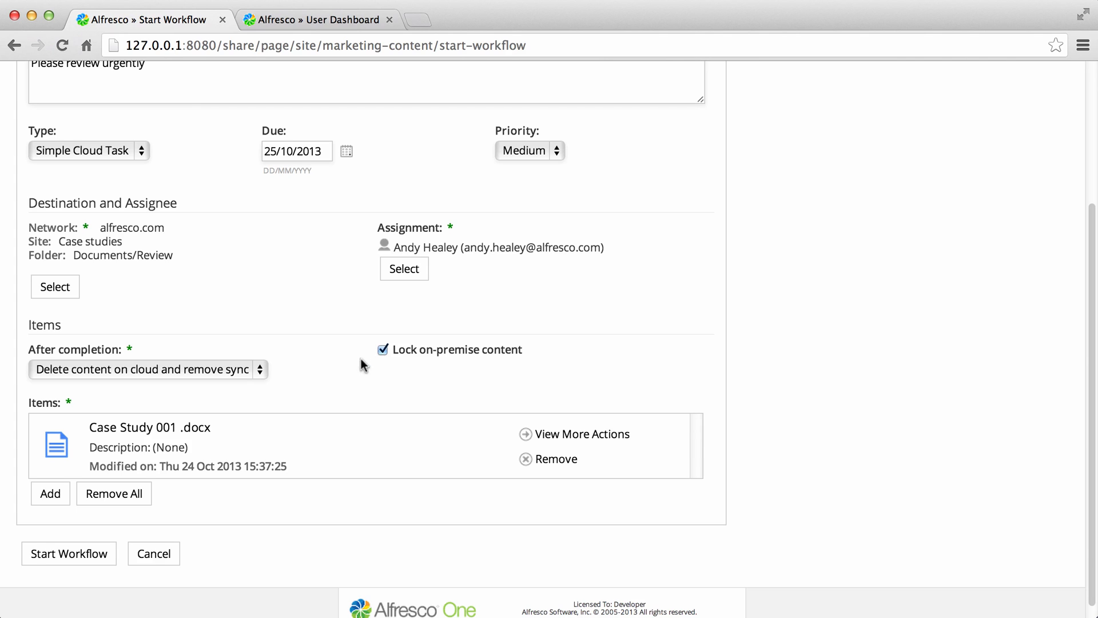
pyautogui.click(69, 554)
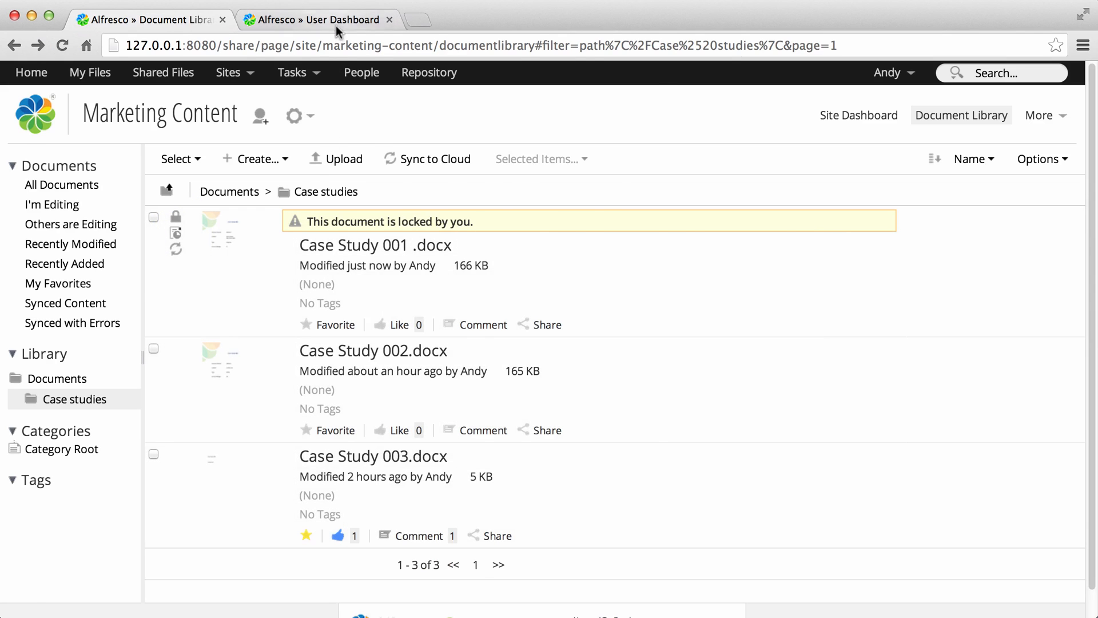
# On the cloud dashboard, finish the 'Please review urgently' task as Completed with comment 'Perfect'
pyautogui.click(319, 20)
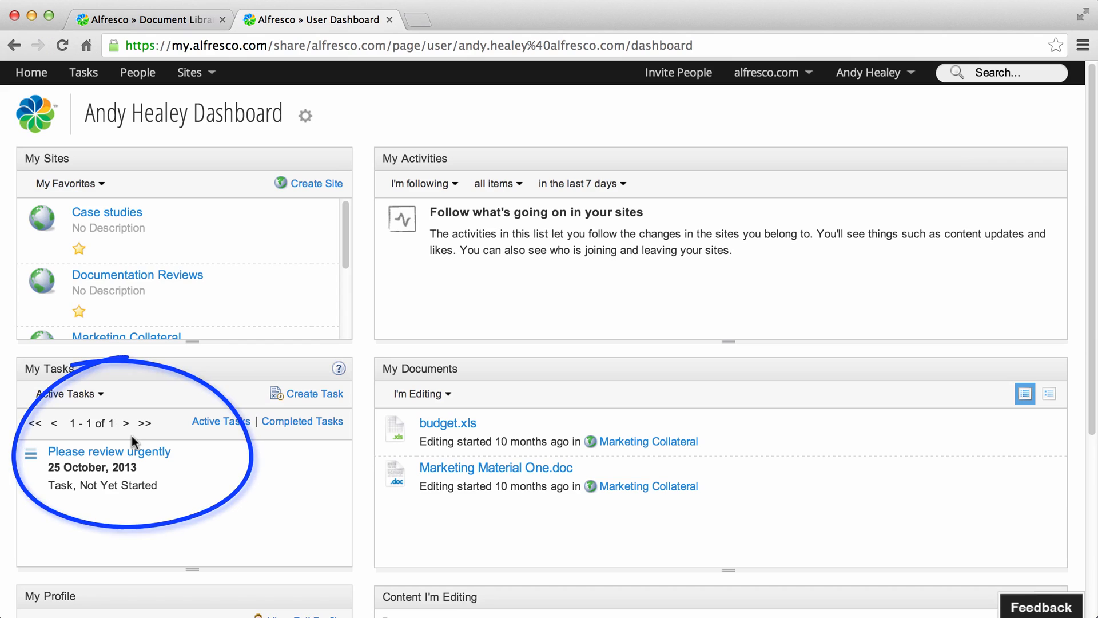
pyautogui.click(108, 450)
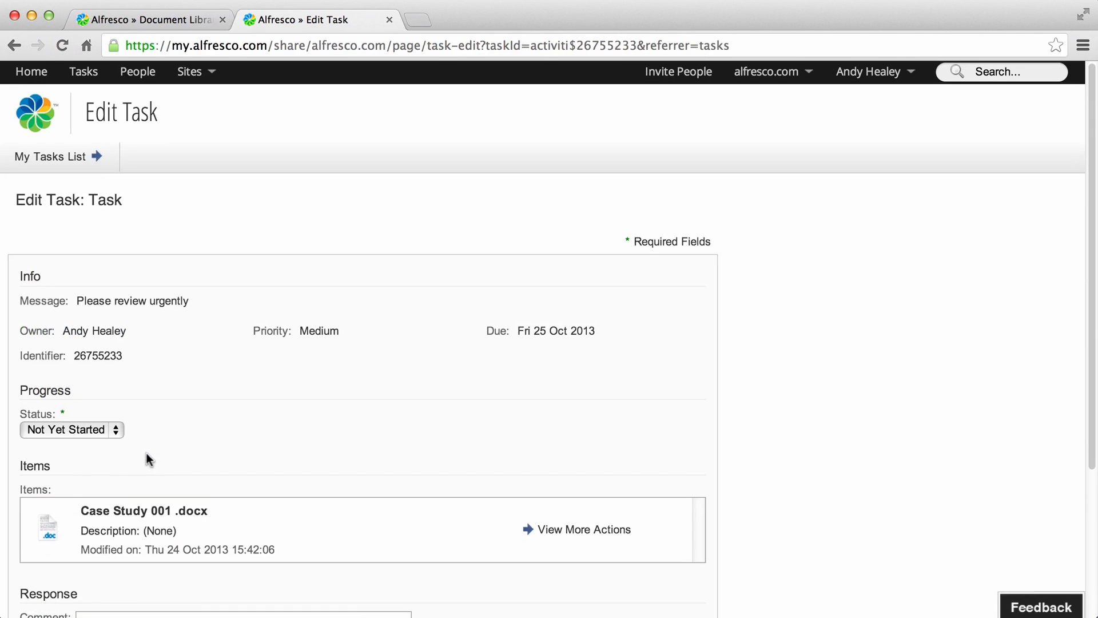
pyautogui.click(70, 429)
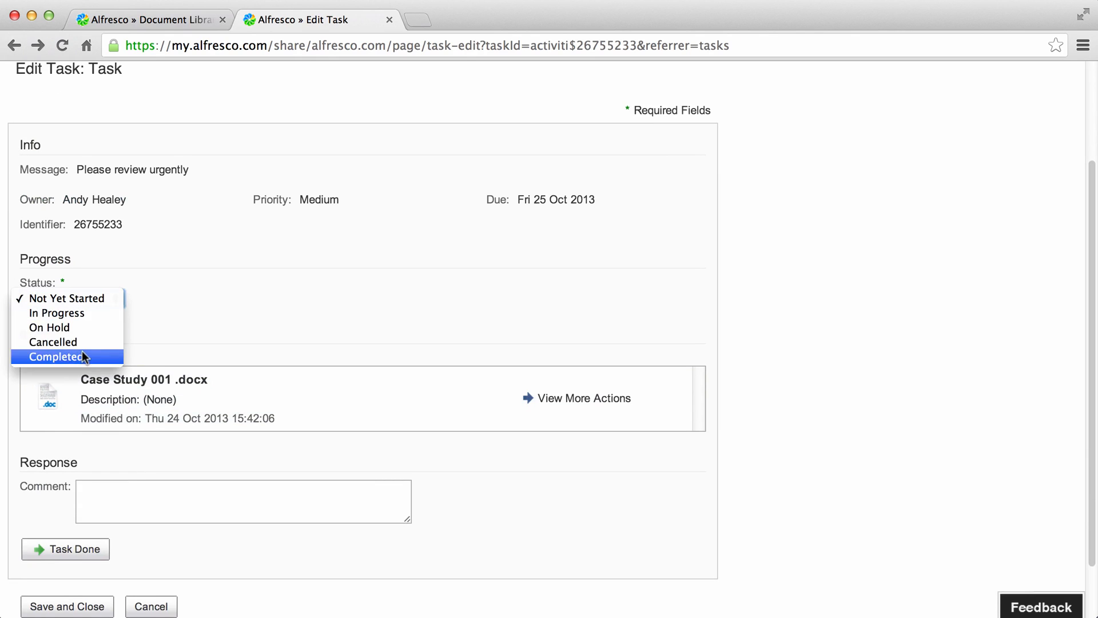
pyautogui.write('Perfect')
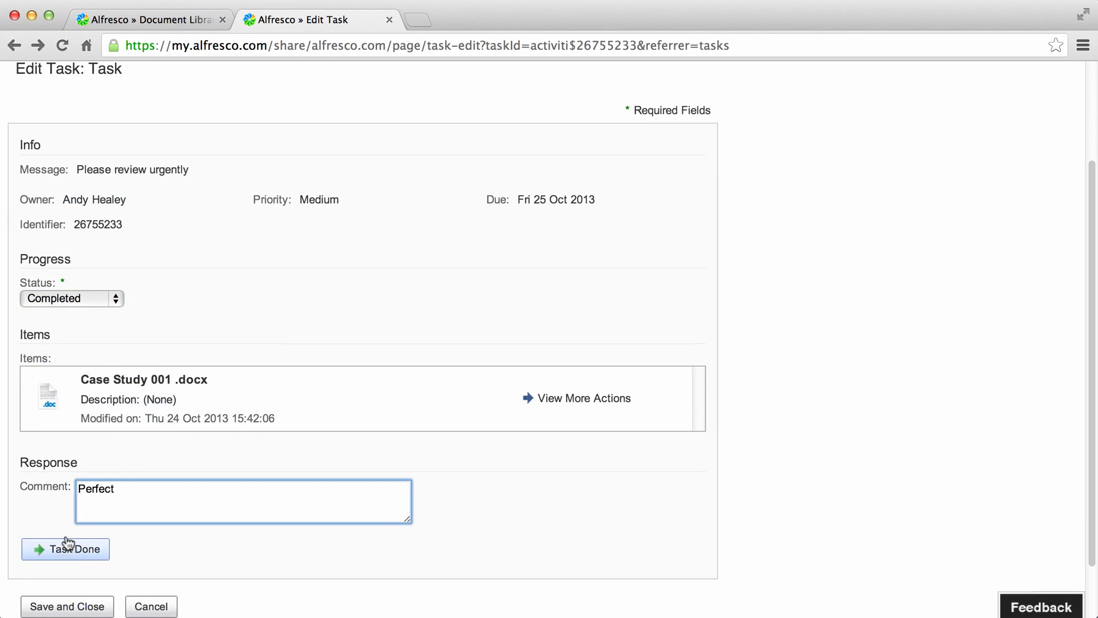
pyautogui.click(65, 548)
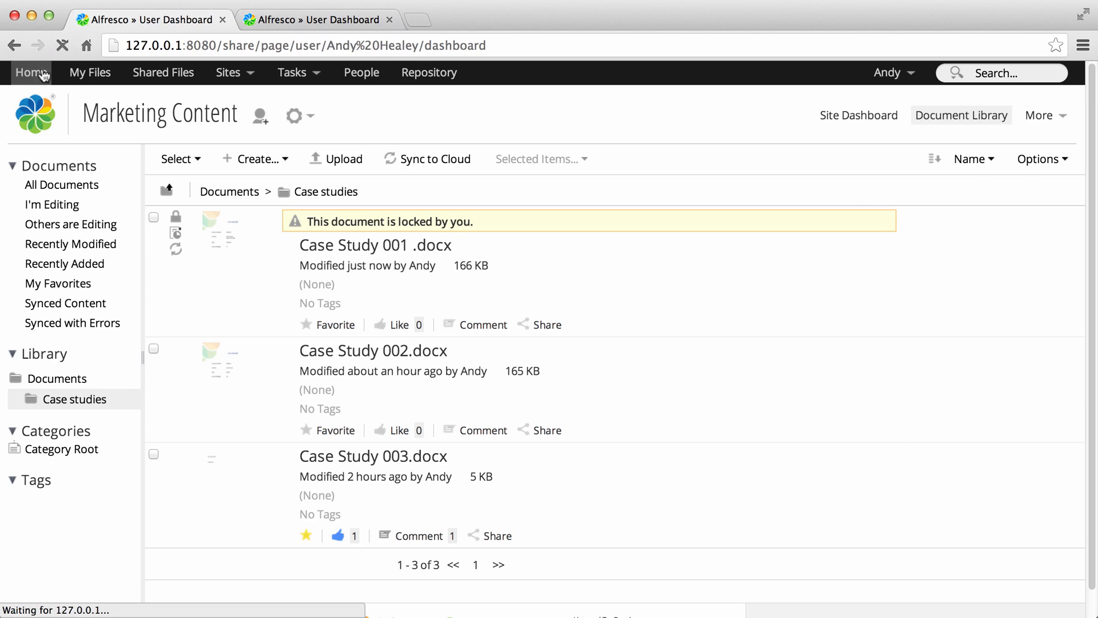
# On the on-premise dashboard, finish the 'Verify task was completed on the cloud' task as Completed
pyautogui.click(31, 72)
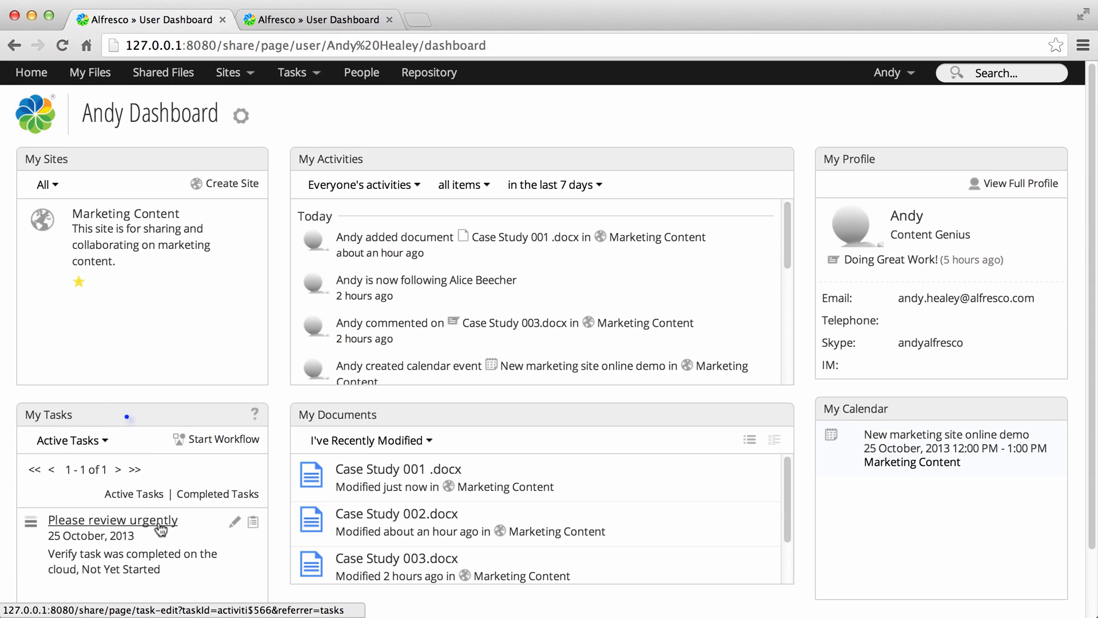
pyautogui.click(112, 519)
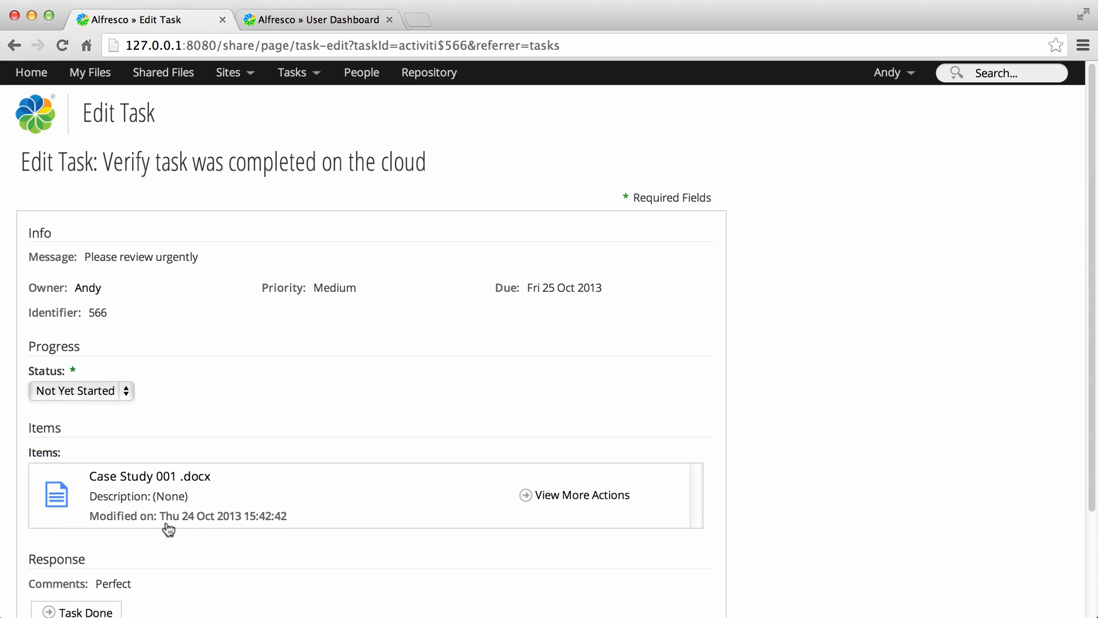
pyautogui.click(81, 391)
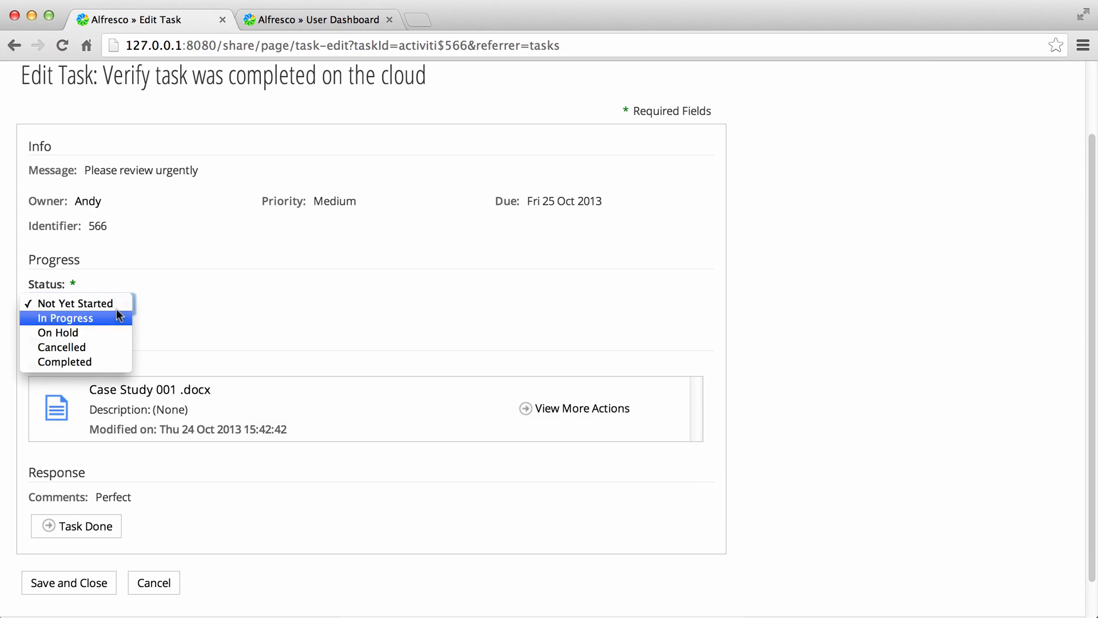
pyautogui.click(64, 361)
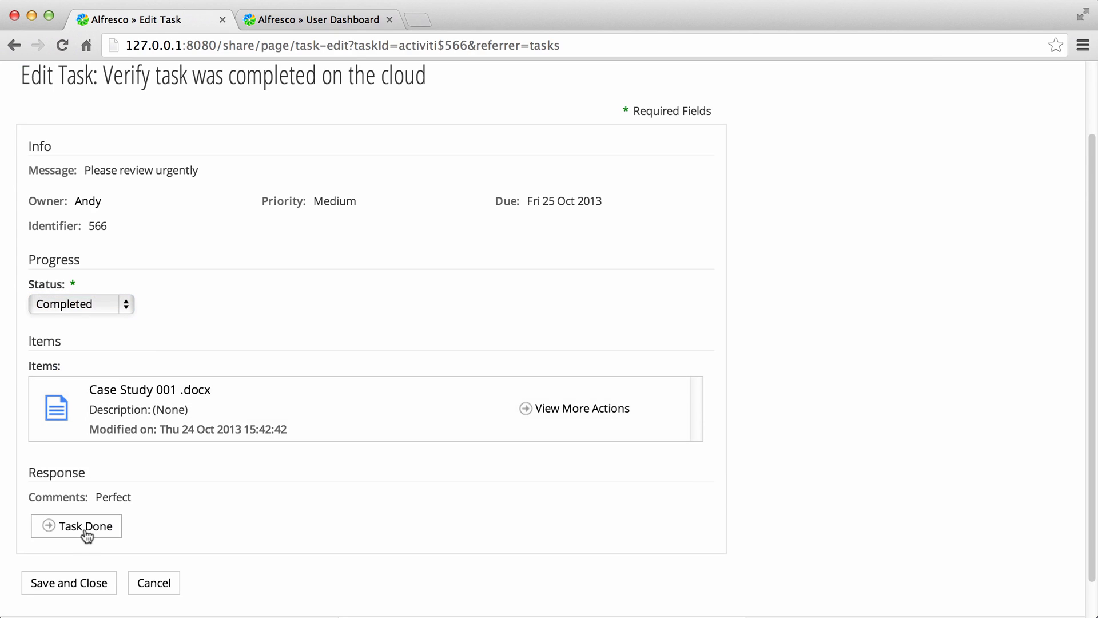
pyautogui.click(76, 526)
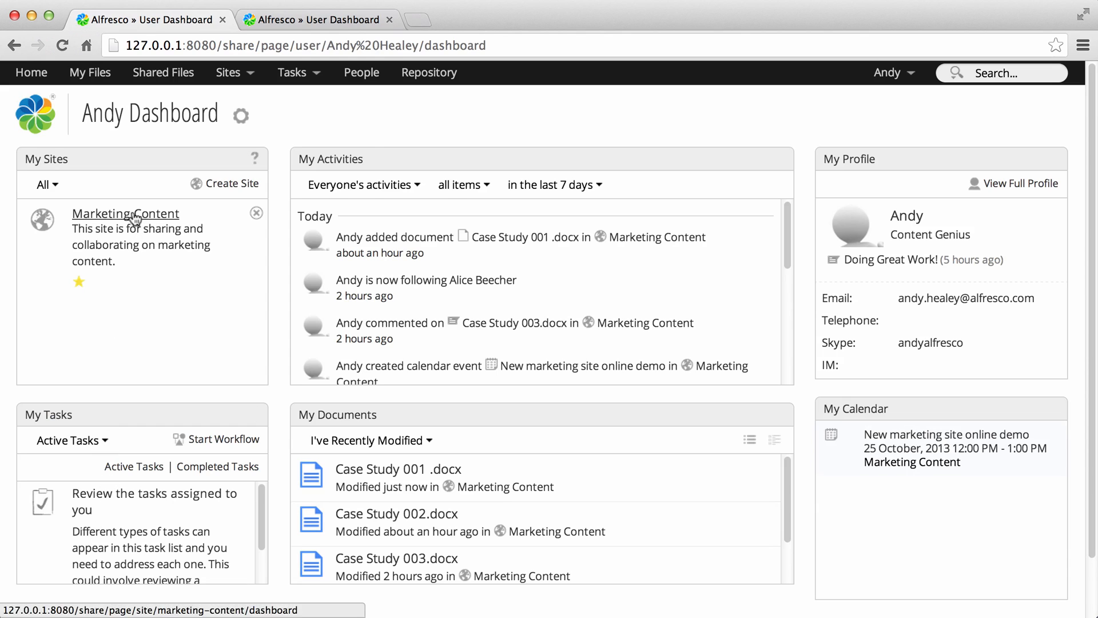
# View the Marketing Content document library showing the unlocked file, then the cloud Case studies site
pyautogui.click(125, 213)
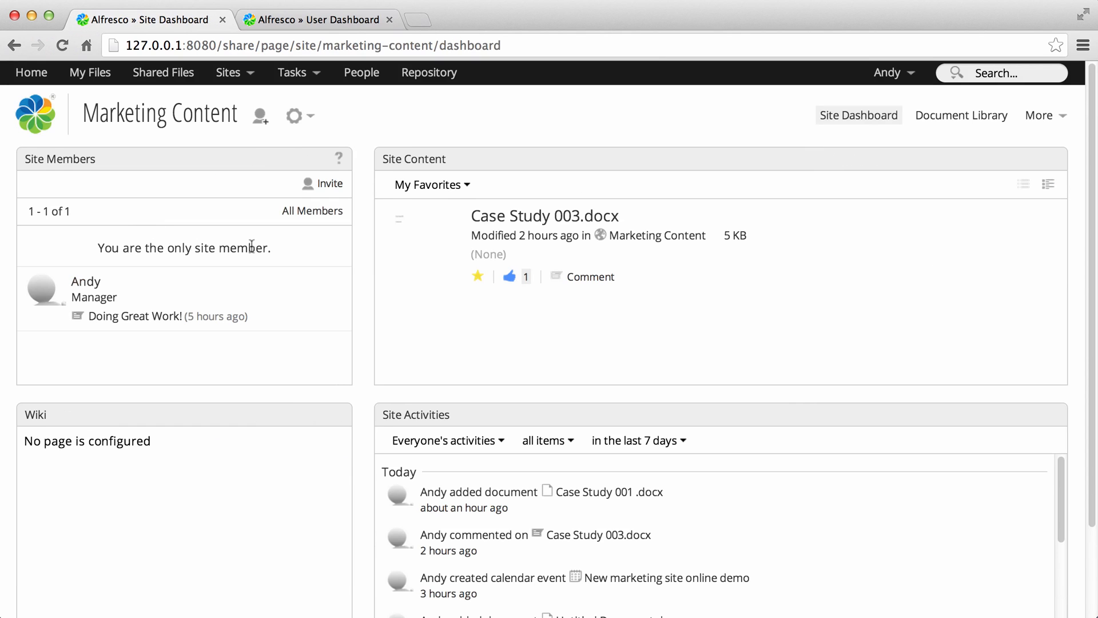
pyautogui.click(962, 114)
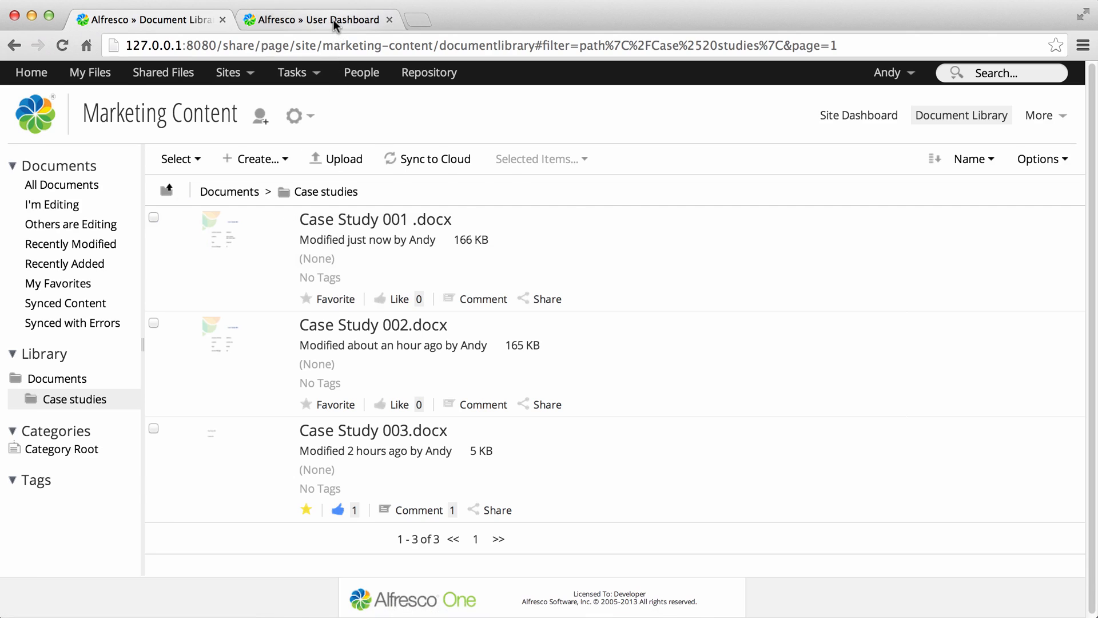
pyautogui.click(319, 20)
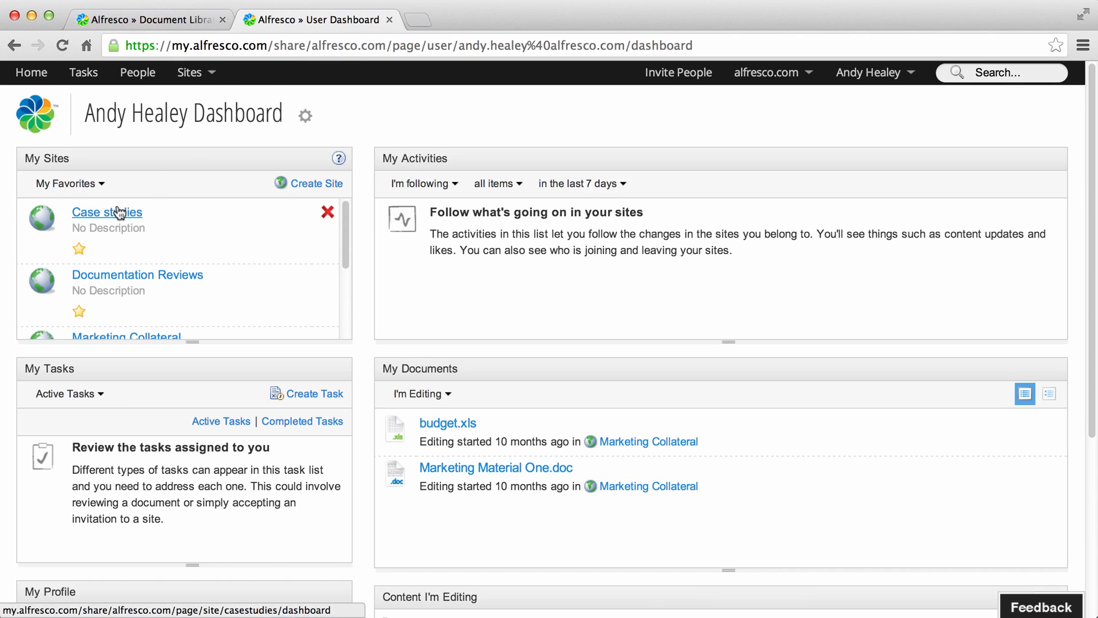
pyautogui.click(108, 211)
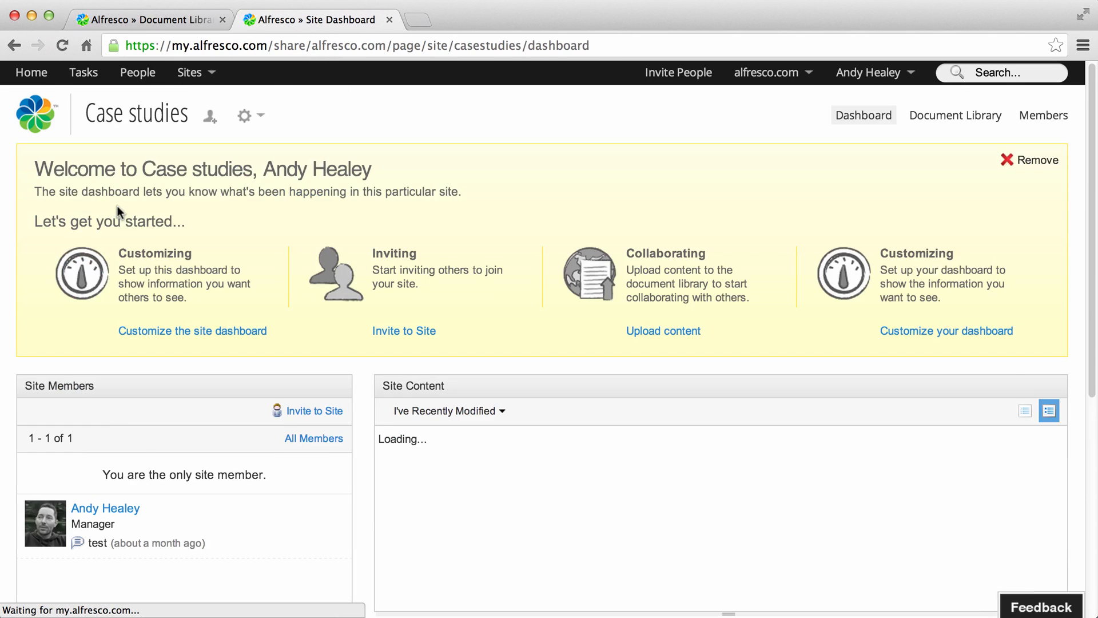